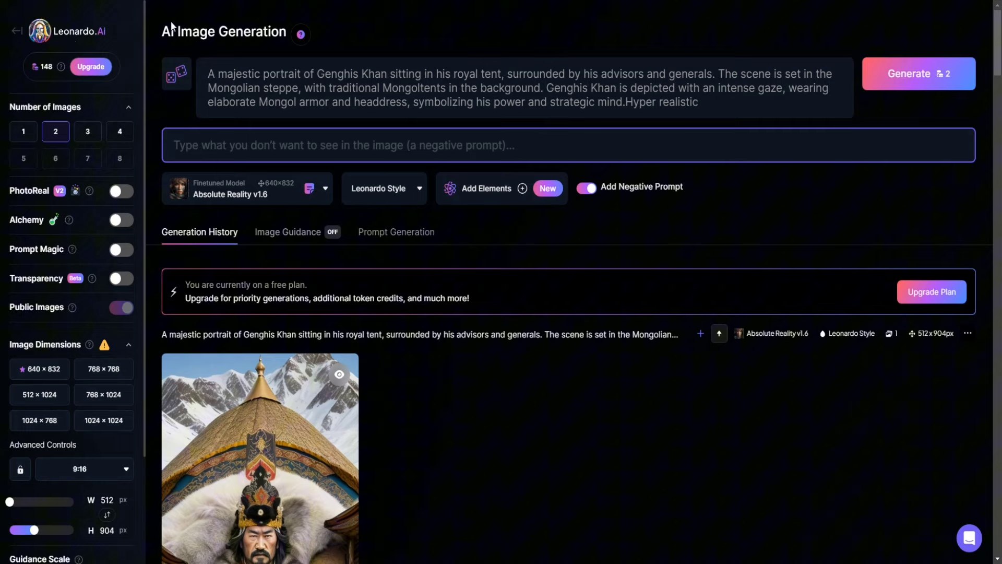
- Generate two 512×904 Absolute Reality v1.6 images from the Genghis Khan royal-tent prompt
left_click(104, 420)
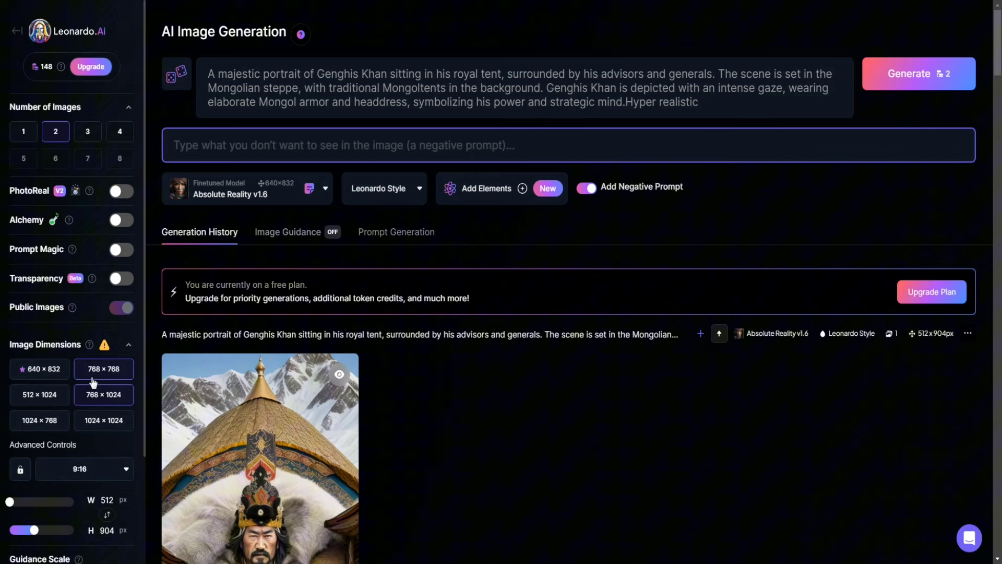
left_click(247, 188)
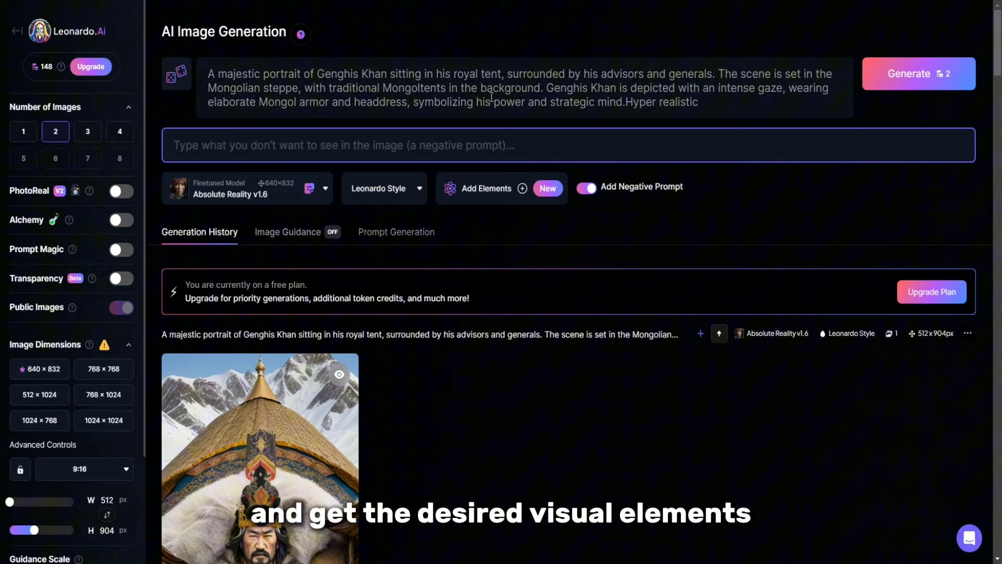
mouse_move(919, 73)
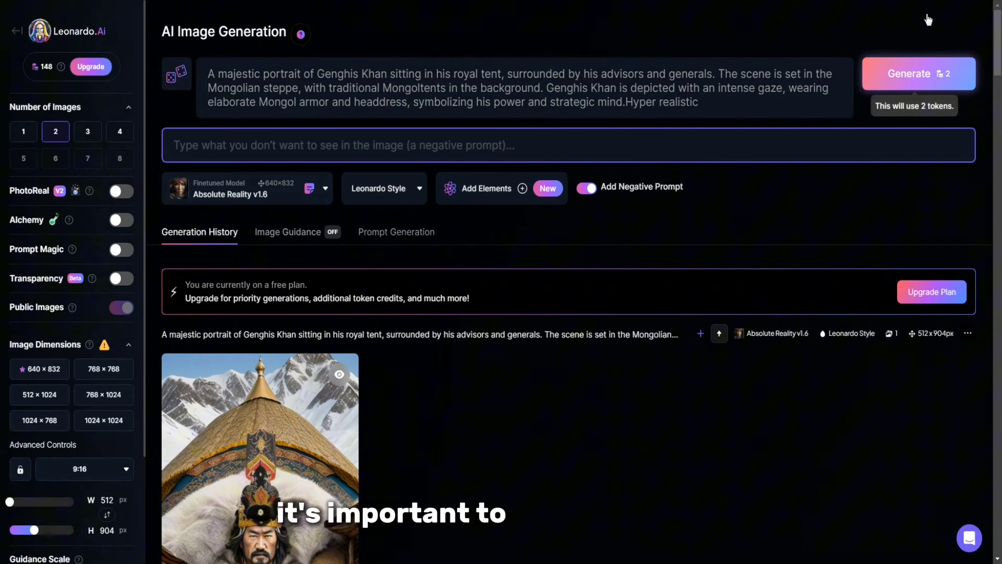
left_click(918, 73)
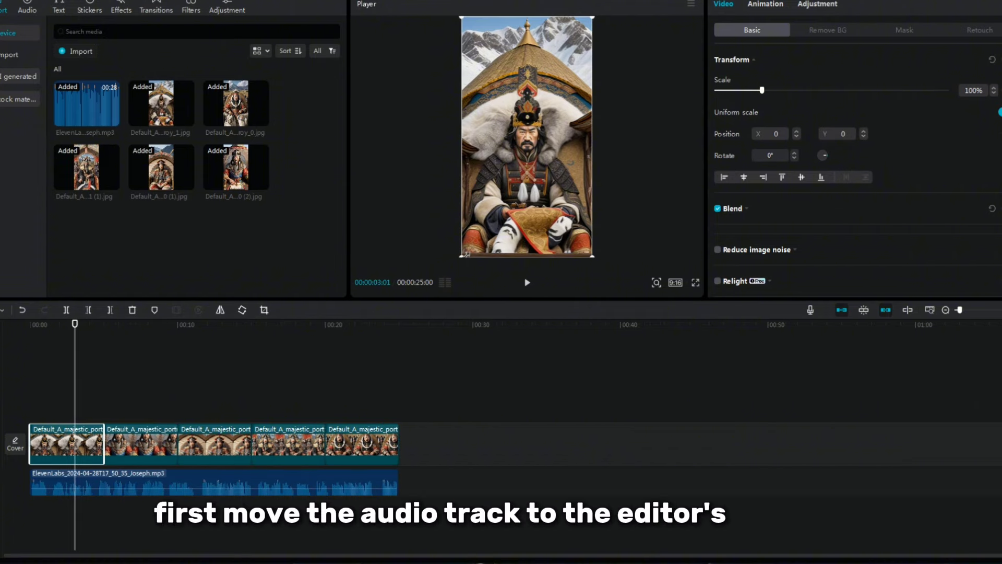
- Browse the camera-style transitions and select the first Genghis Khan image clip
left_click(155, 6)
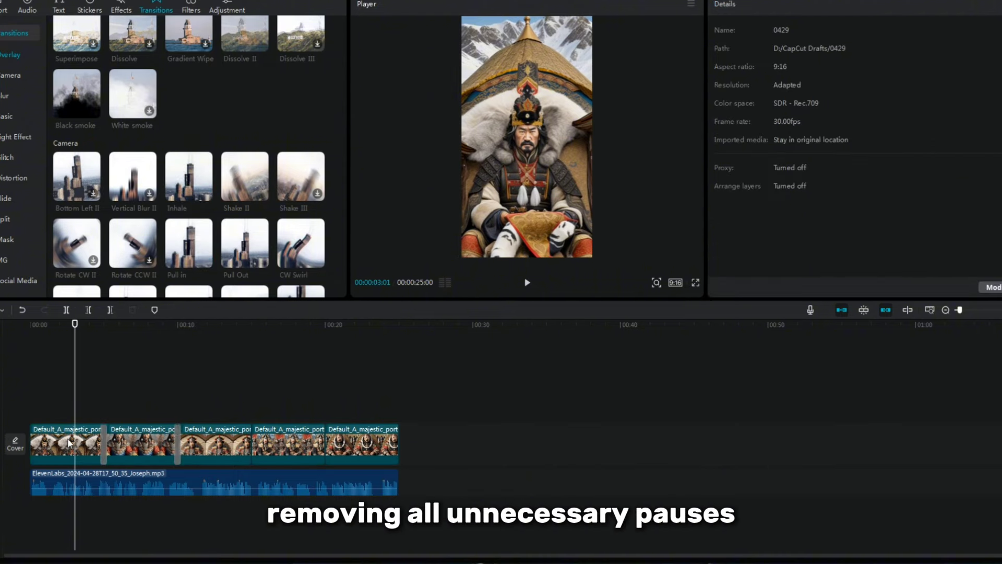
left_click(66, 444)
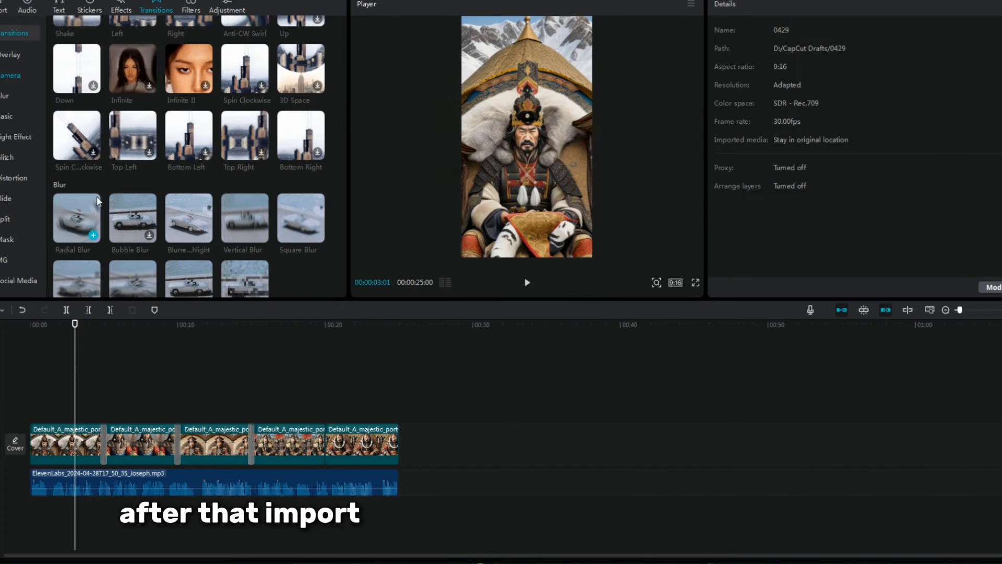
left_click(66, 444)
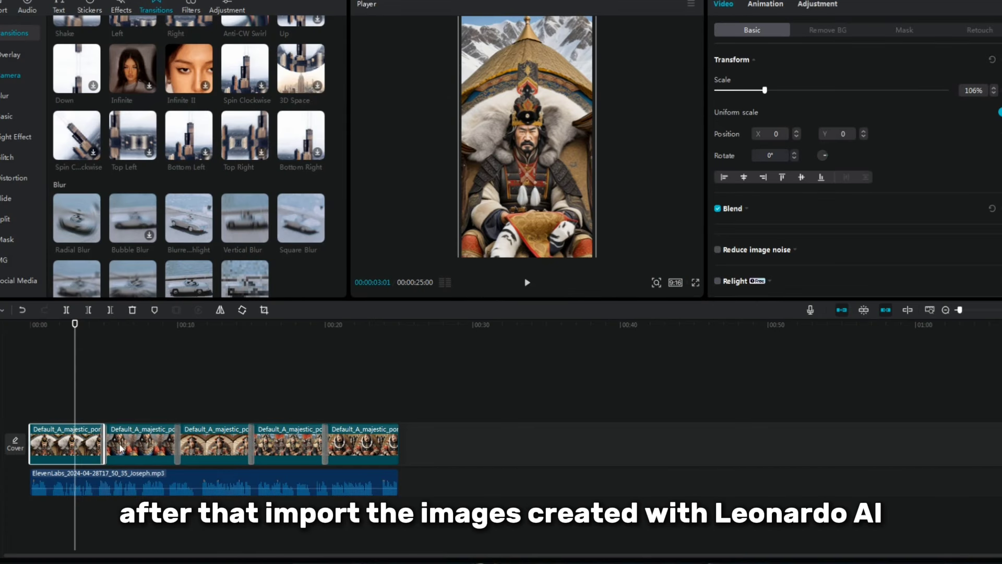
- Review the entry and combined animation presets for the first clip
left_click(765, 5)
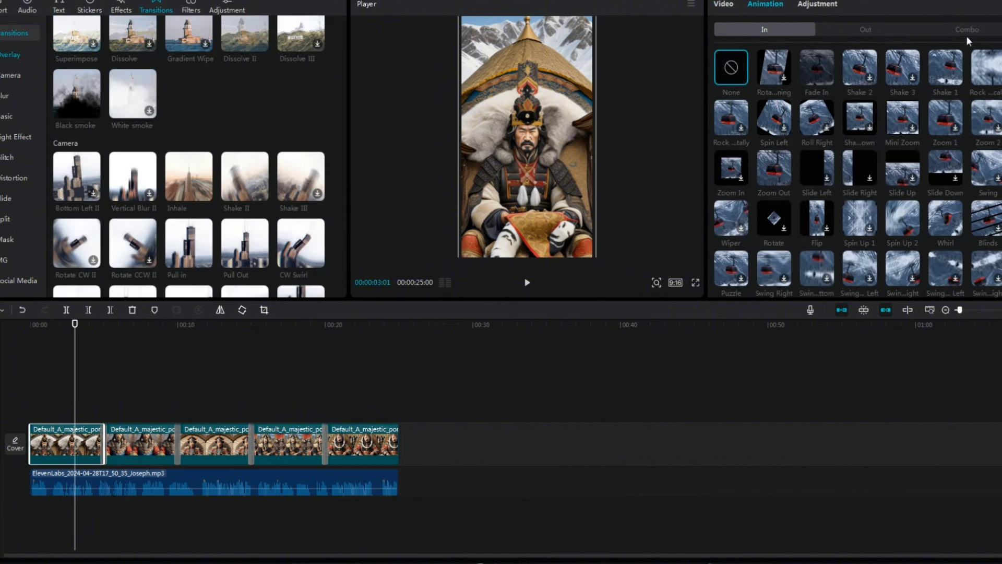
left_click(966, 29)
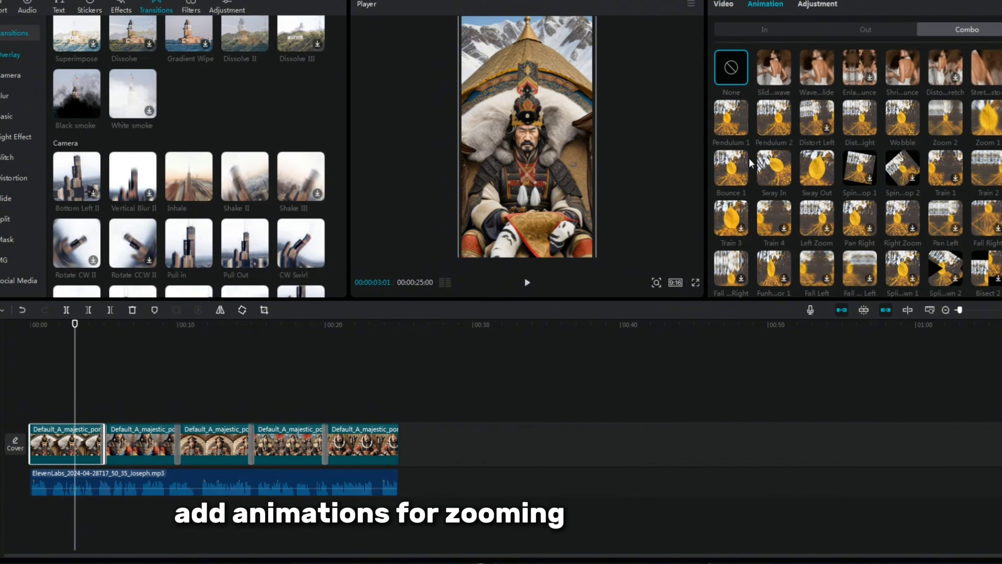
left_click(722, 4)
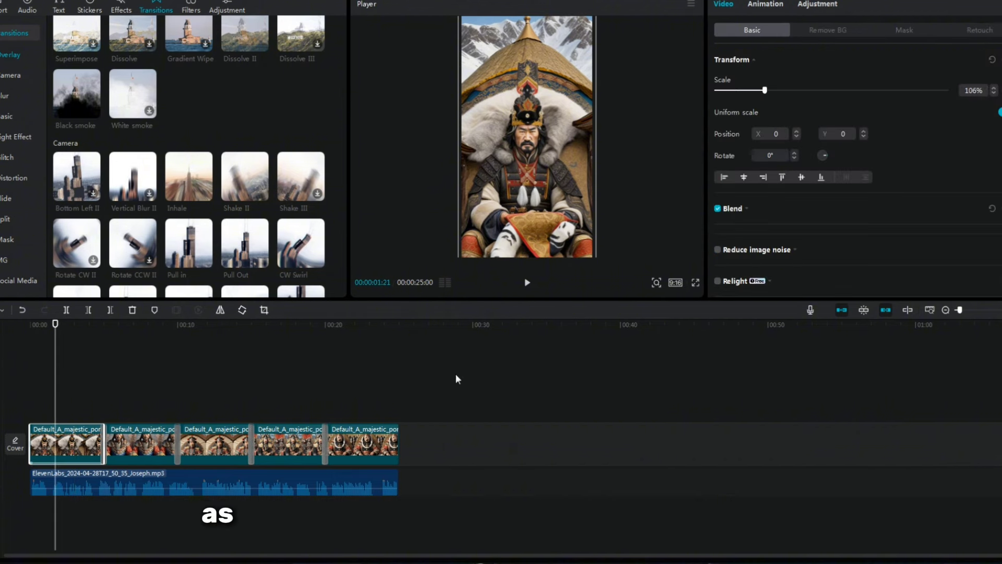
scroll("down", 3)
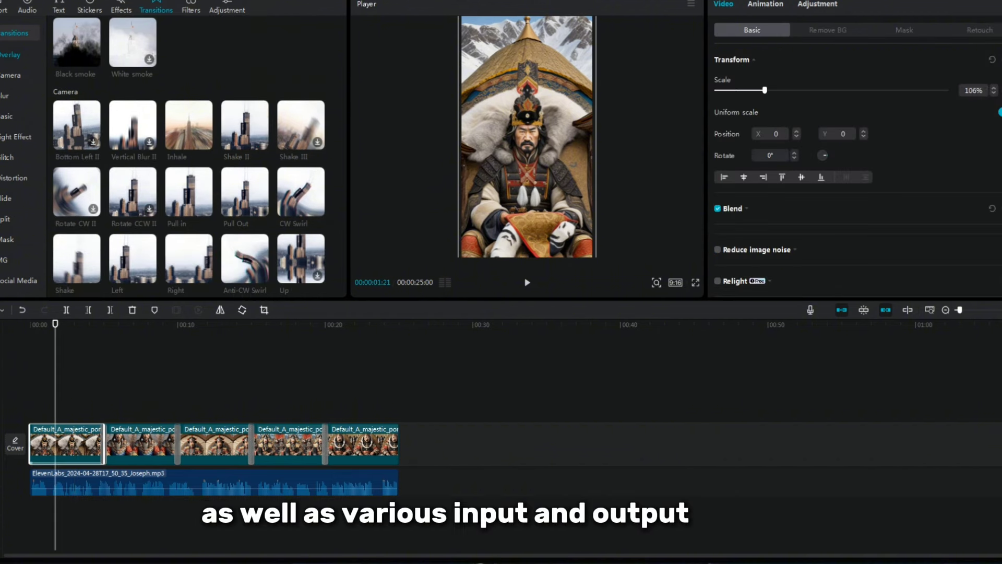
- Browse the video effects library for the clip
left_click(121, 10)
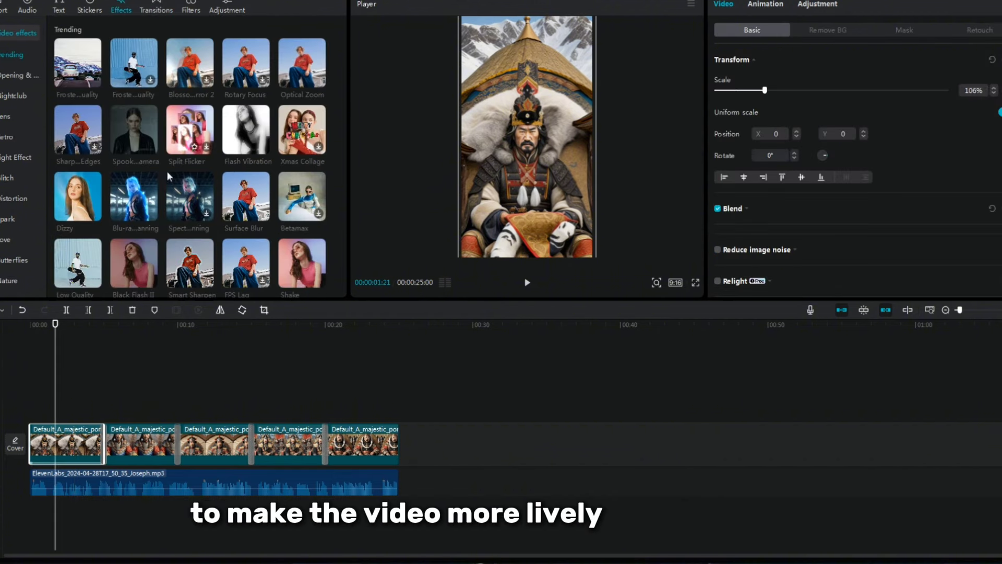
scroll("down", 3)
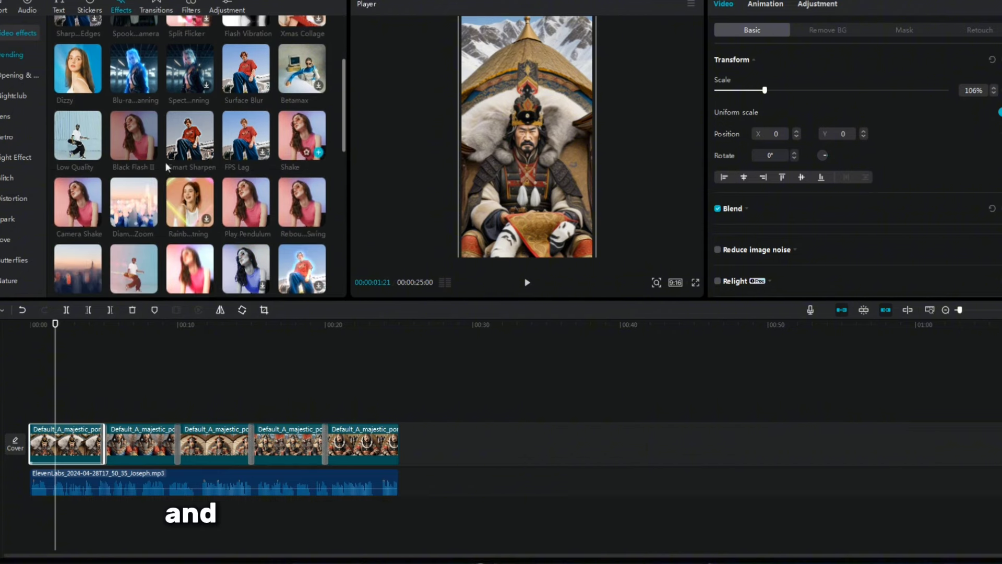
scroll("down", 3)
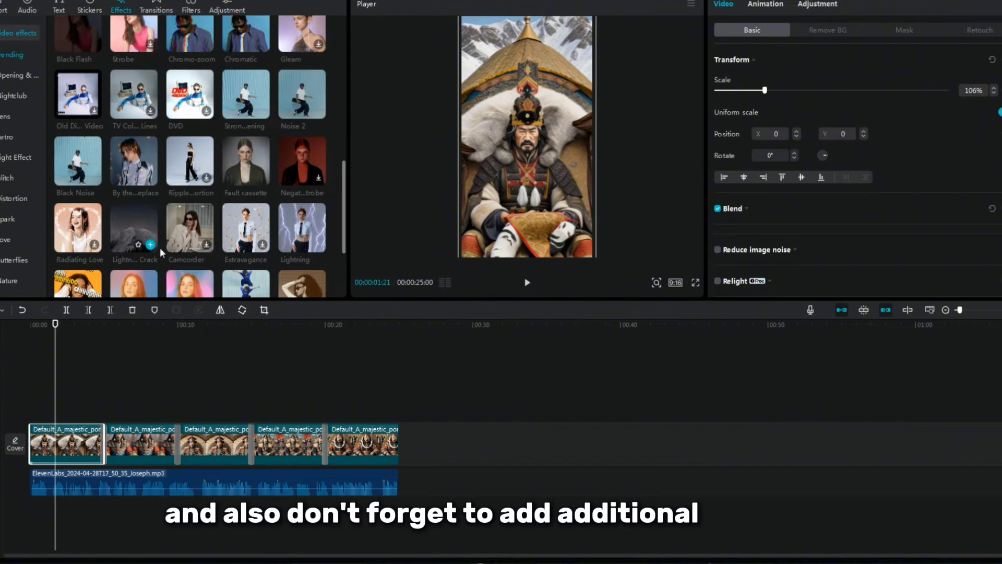
left_click(59, 8)
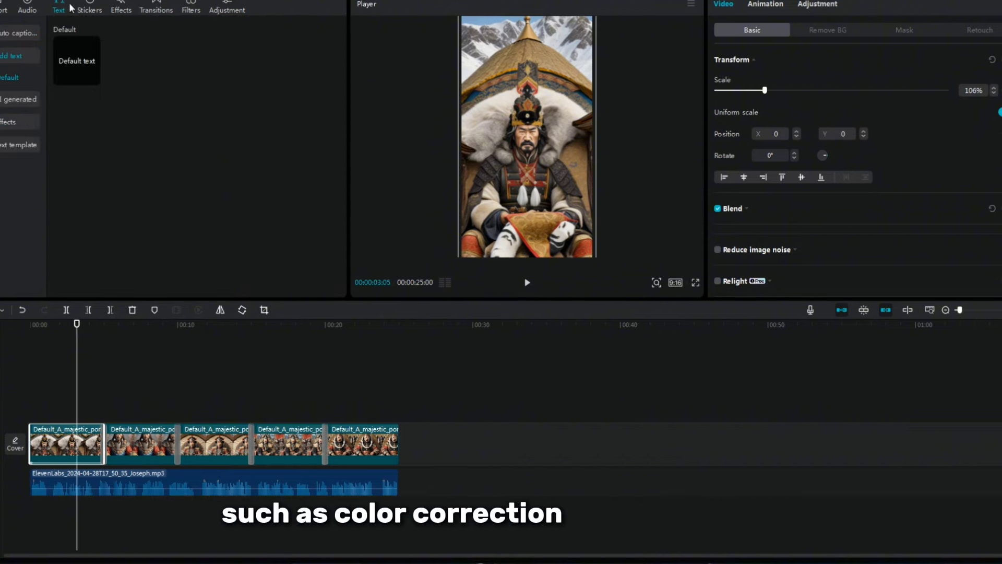
- Create English auto captions from the voiceover above the image clips
left_click(20, 33)
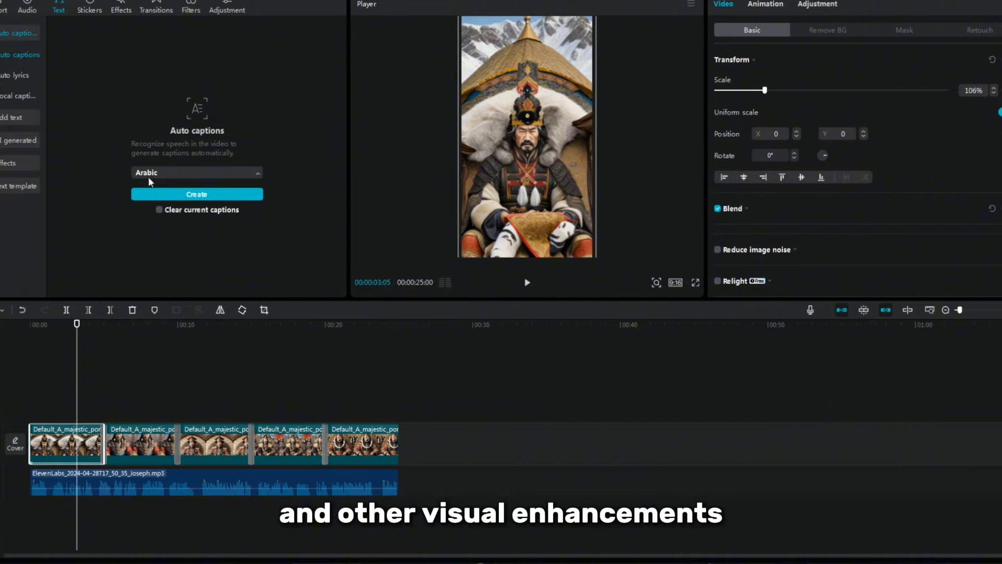
left_click(196, 172)
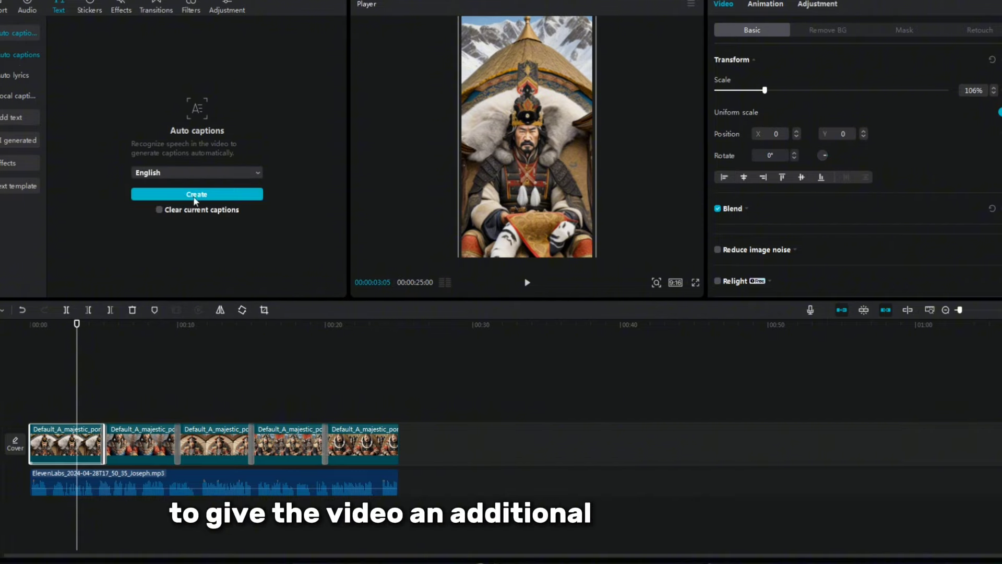
left_click(196, 194)
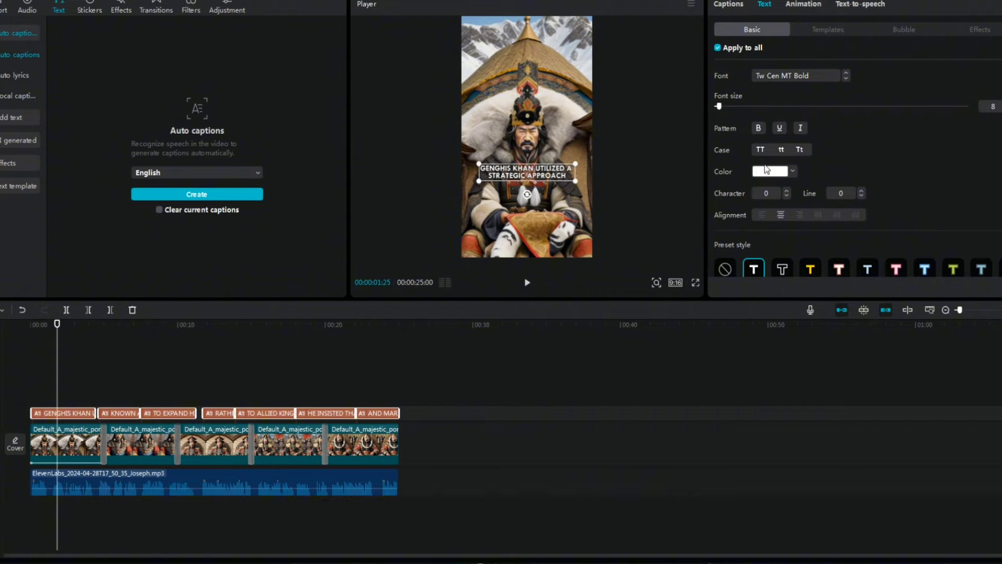
scroll("down", 3)
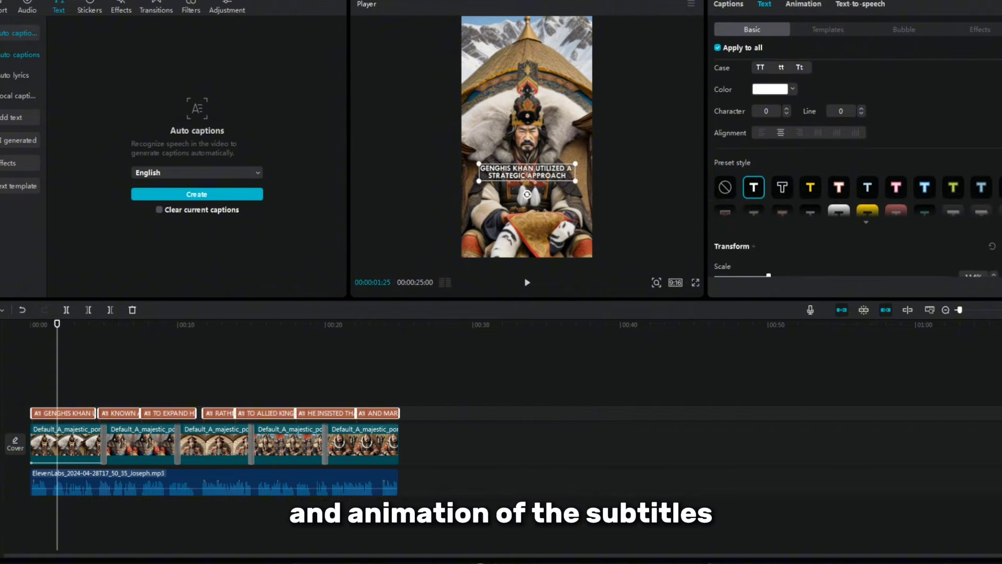
left_click(803, 4)
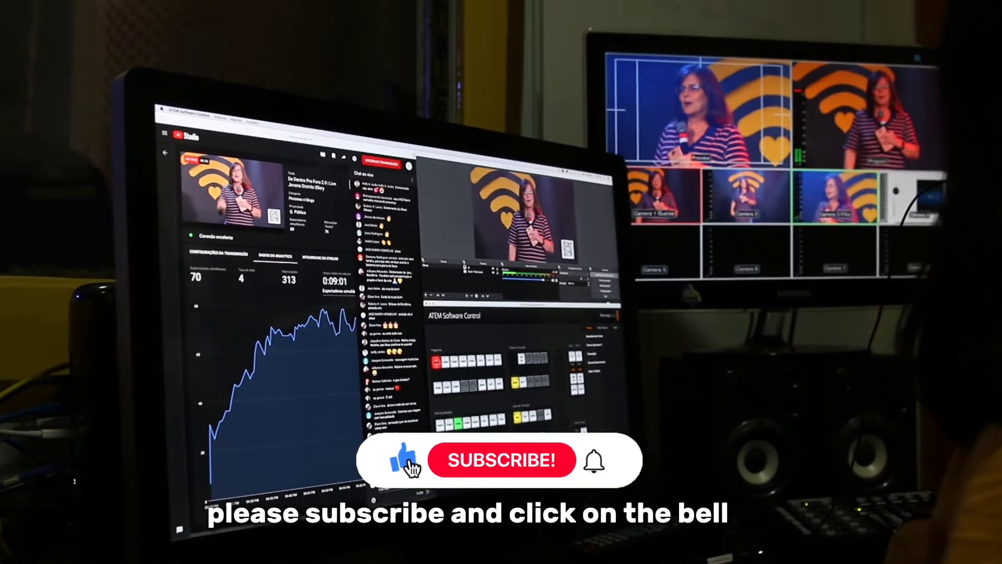
left_click(501, 461)
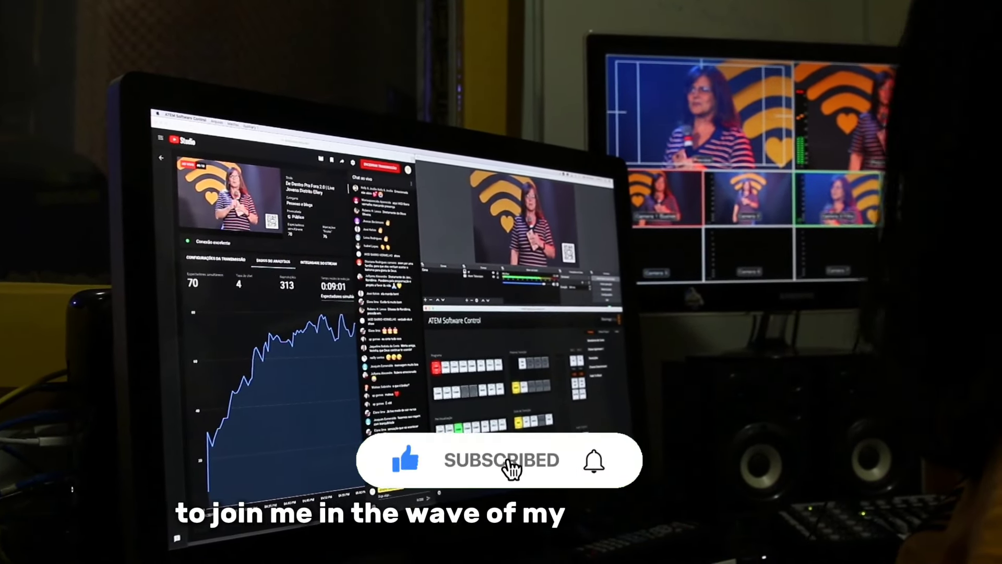